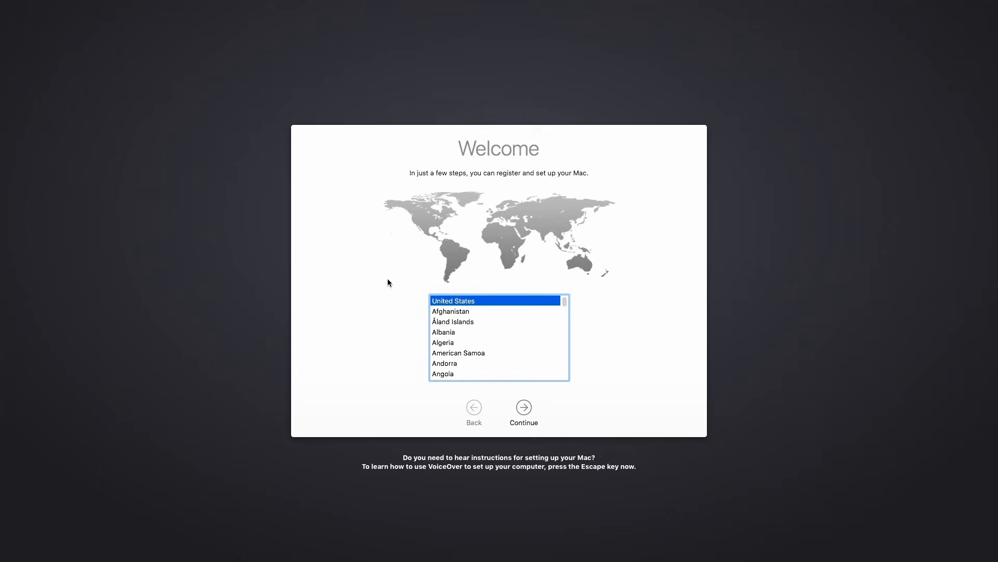
mouse_move(502, 359)
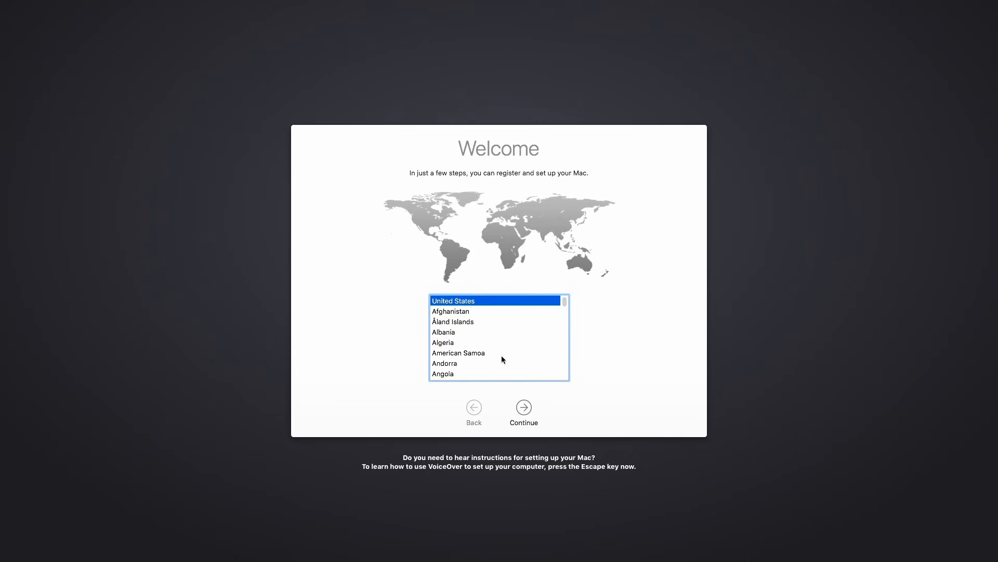
Accept United States and the U.S. keyboard layout, pass Data & Privacy, and transfer no information.
click(524, 408)
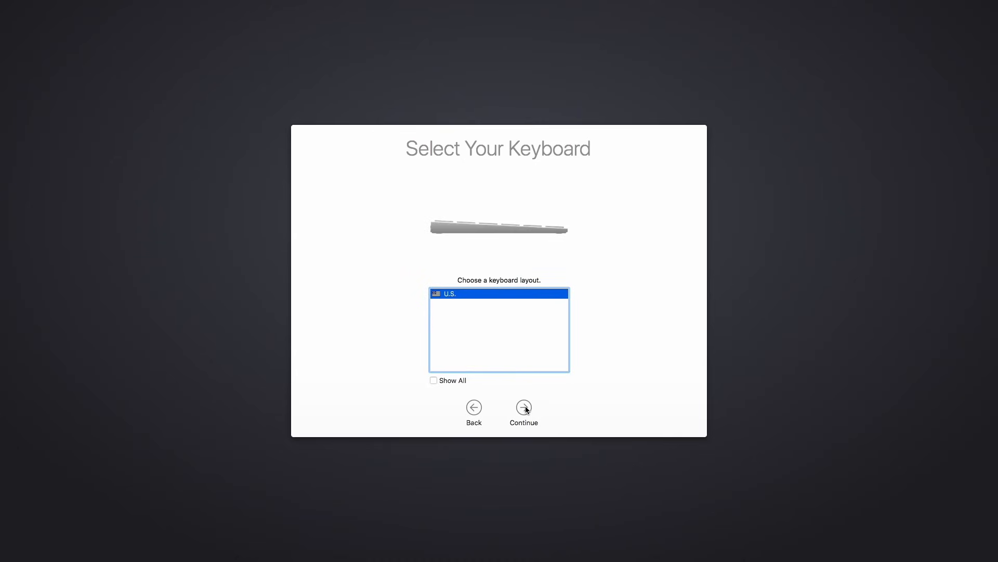
click(524, 407)
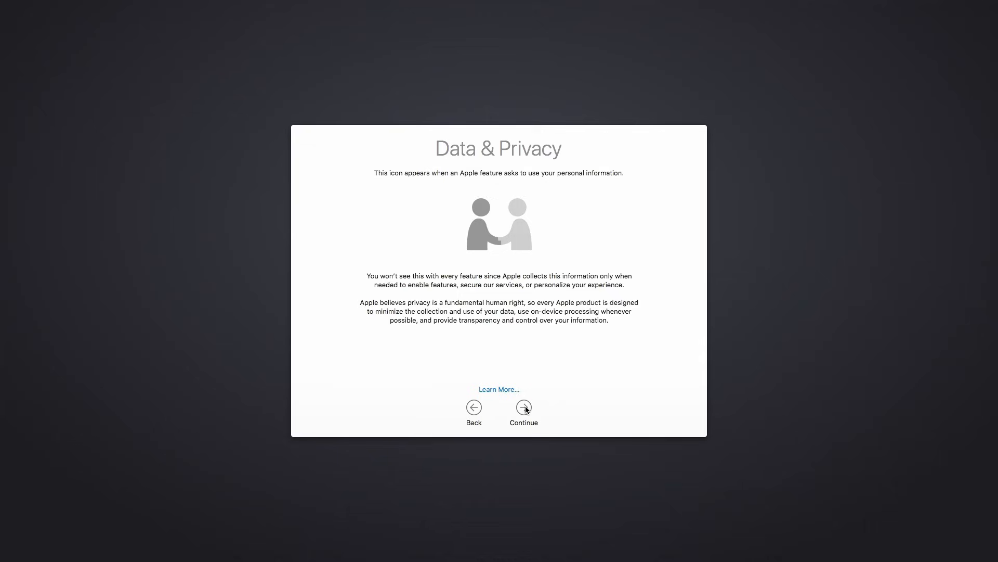
click(524, 407)
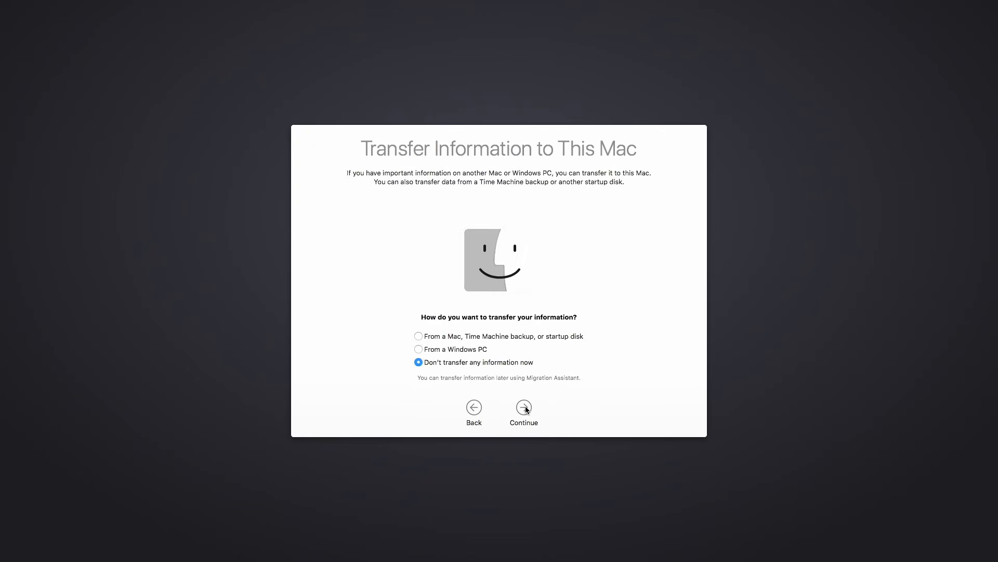
mouse_move(484, 346)
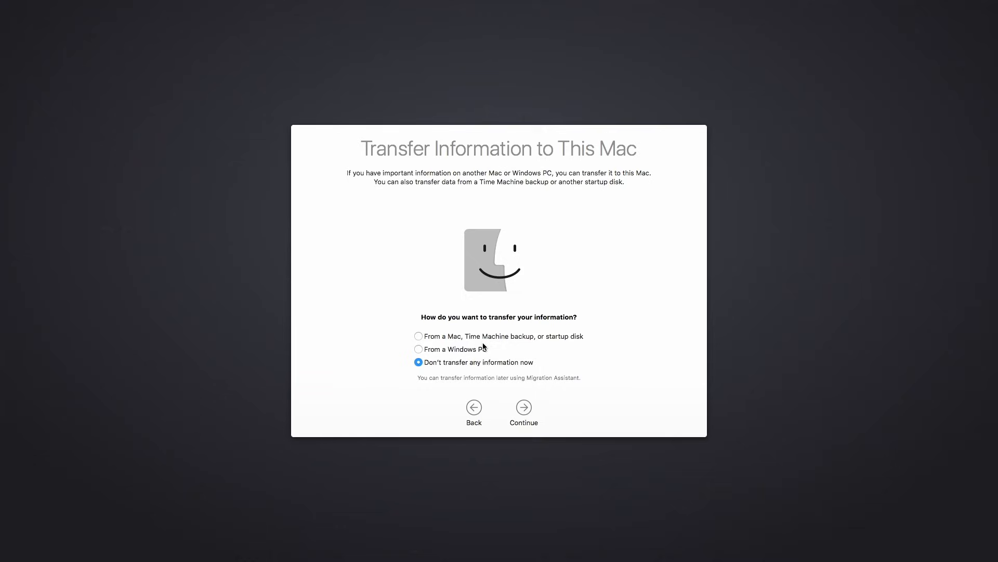
mouse_move(462, 341)
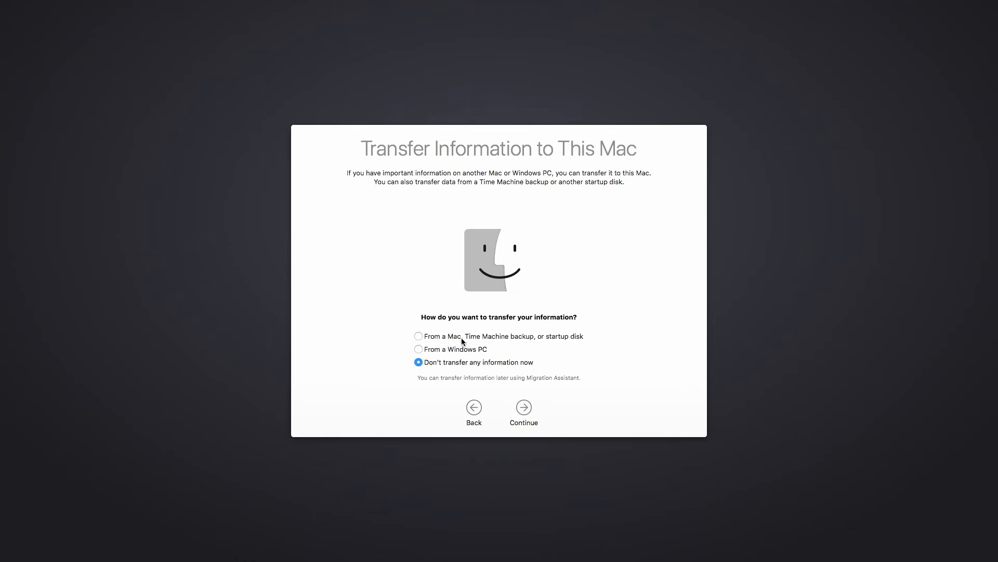
mouse_move(522, 408)
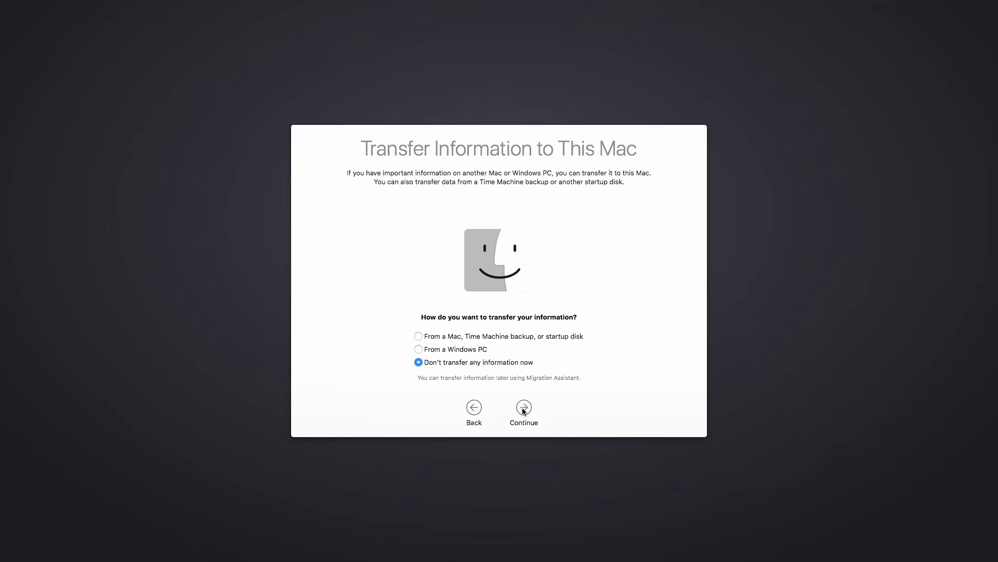
click(524, 407)
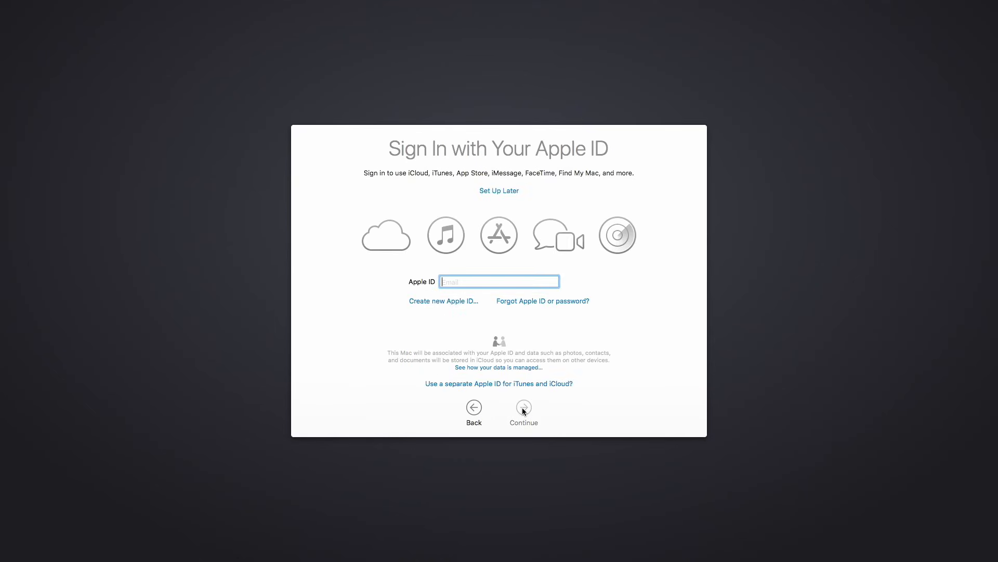
mouse_move(449, 310)
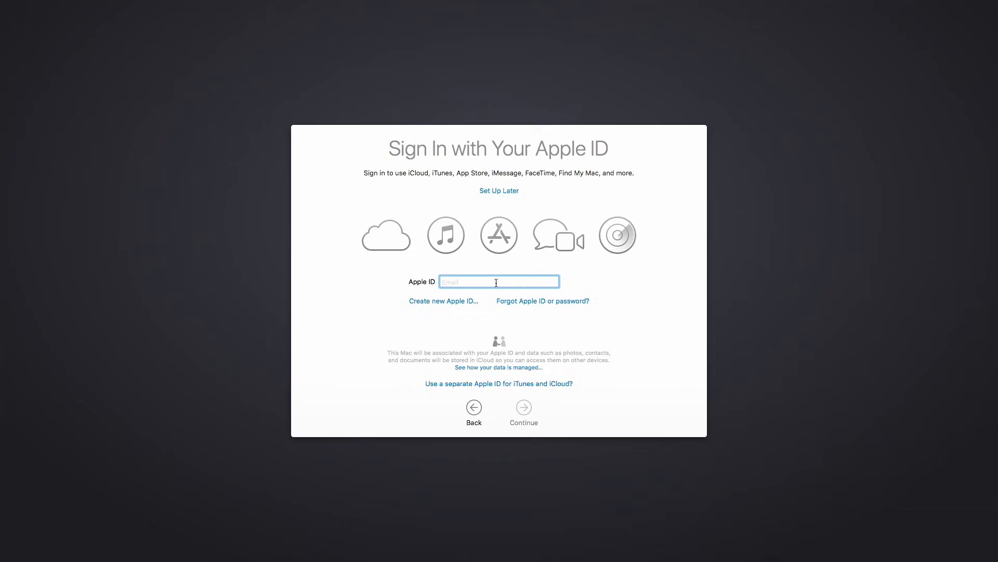
mouse_move(494, 194)
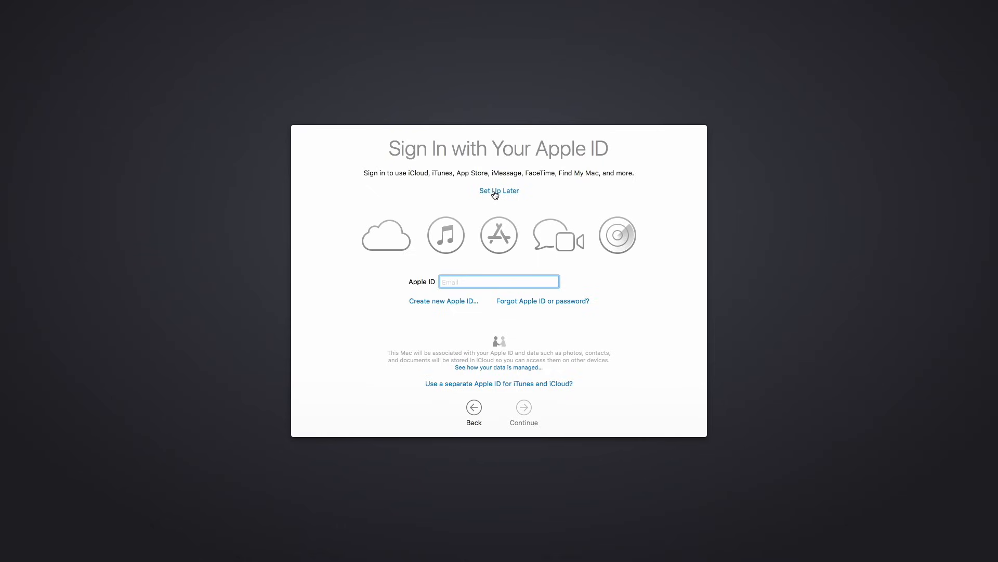
Skip Apple ID sign-in via Set Up Later and confirm with Skip.
click(498, 191)
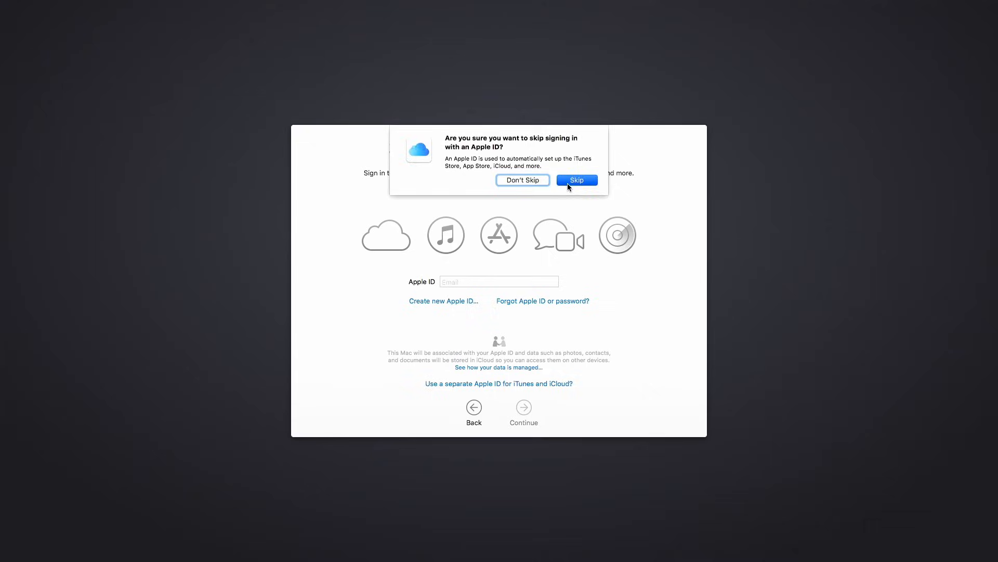
click(577, 180)
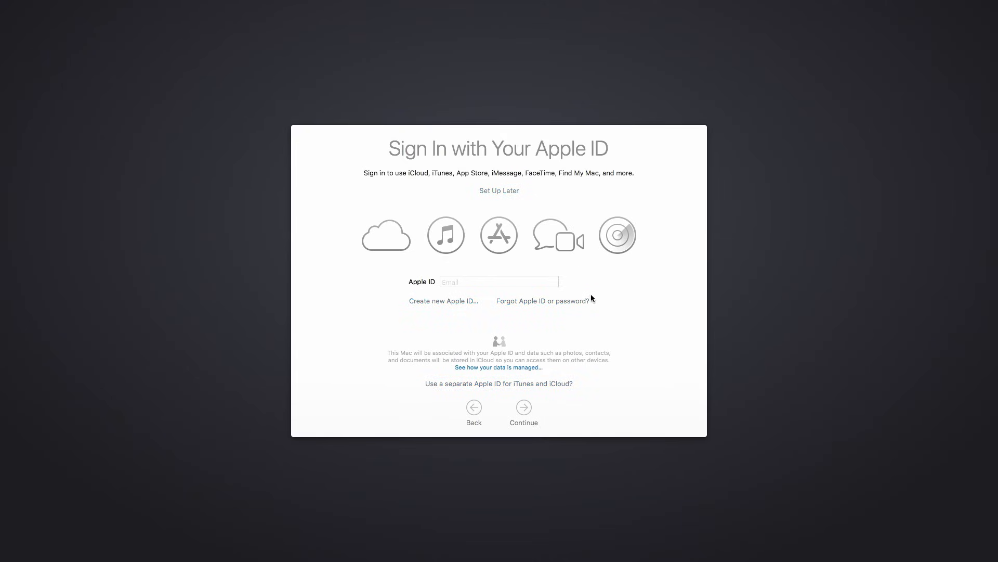
mouse_move(598, 309)
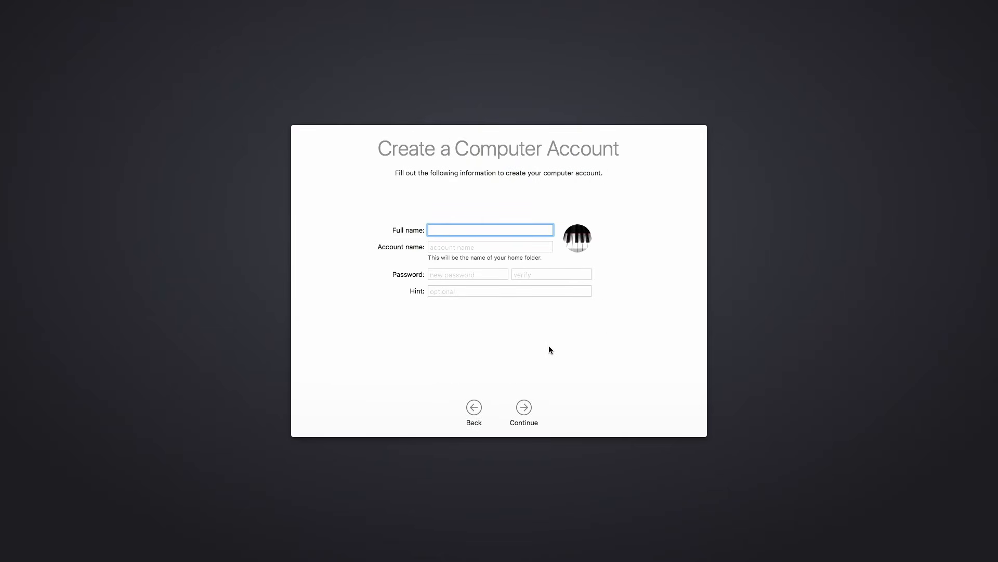
Create the account with full name 'Macbook', account name 'macbook', and a verified password.
click(489, 230)
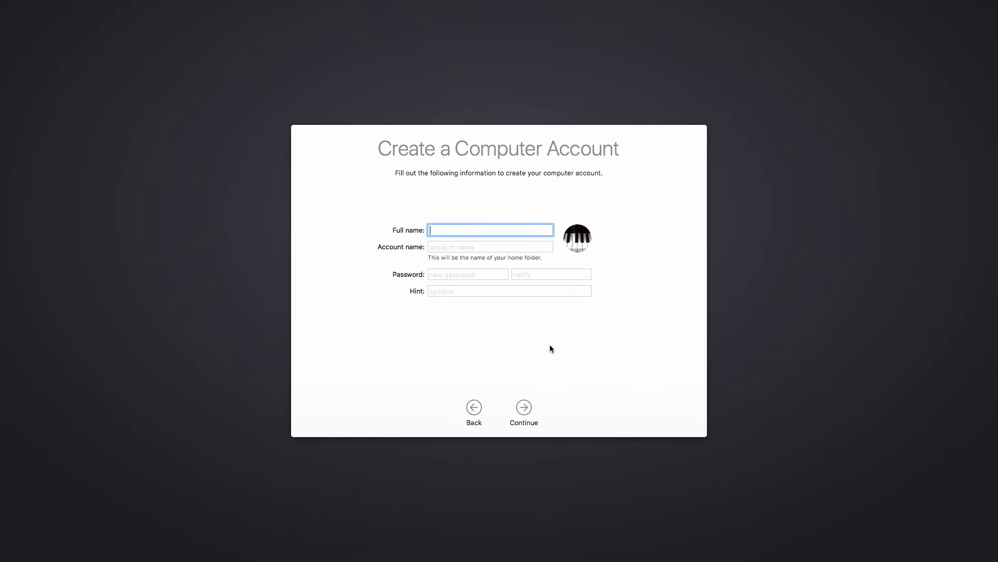
text(M)
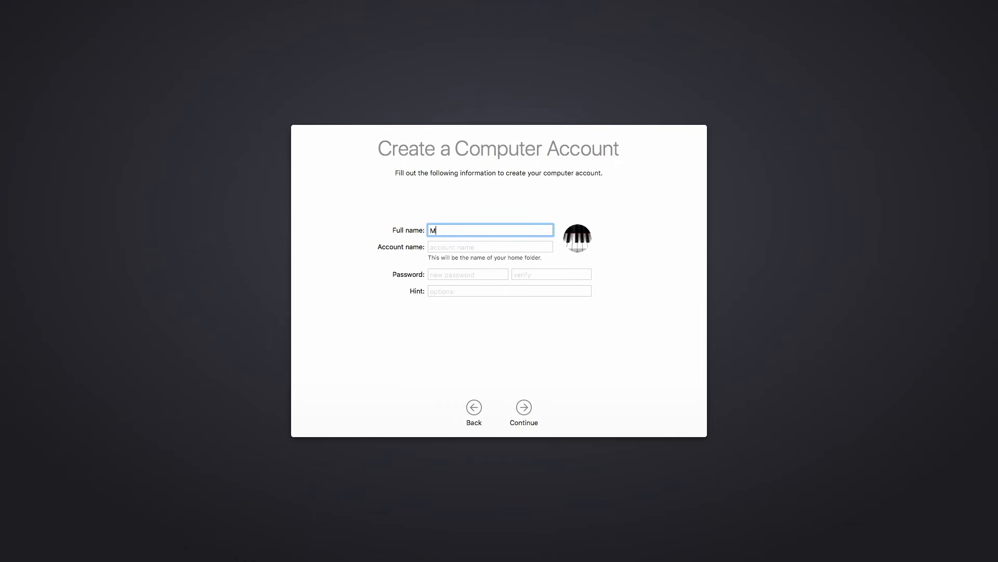
text(acbook)
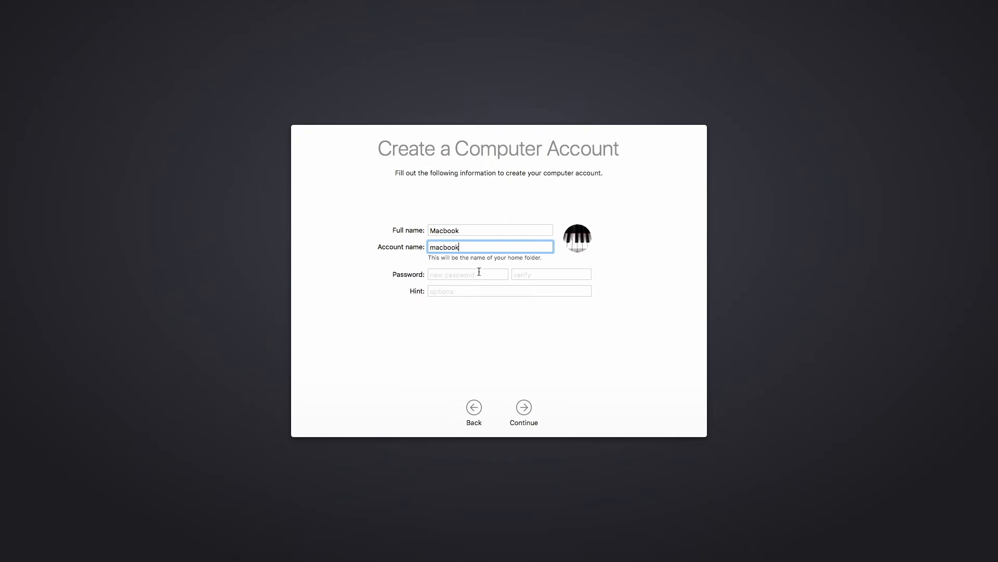
click(468, 274)
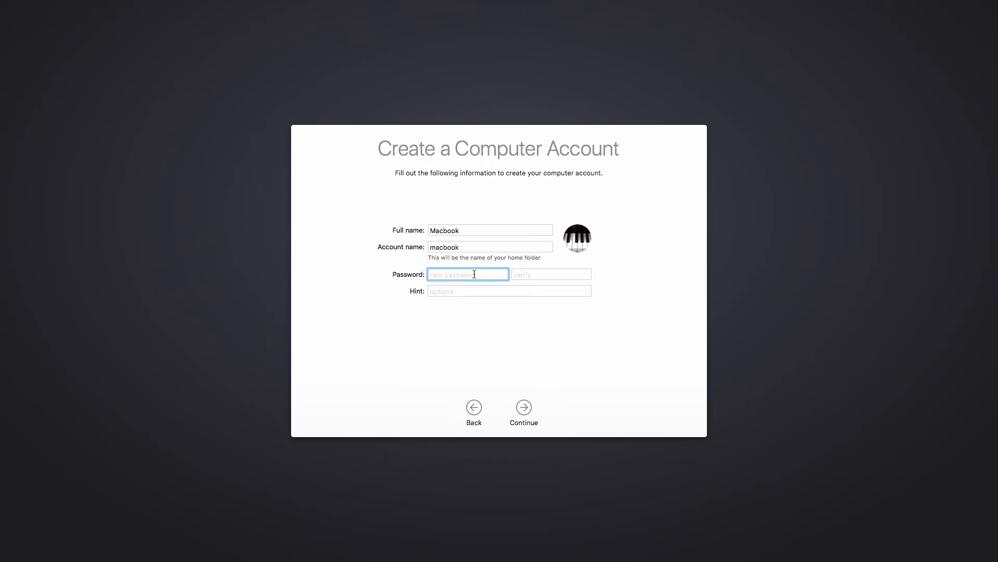
text(••••)
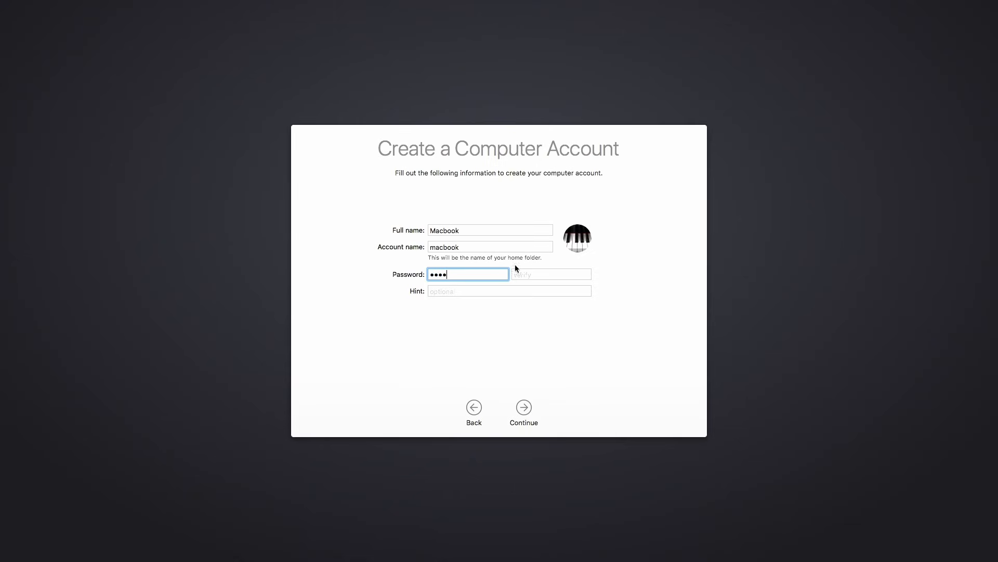
text(••••)
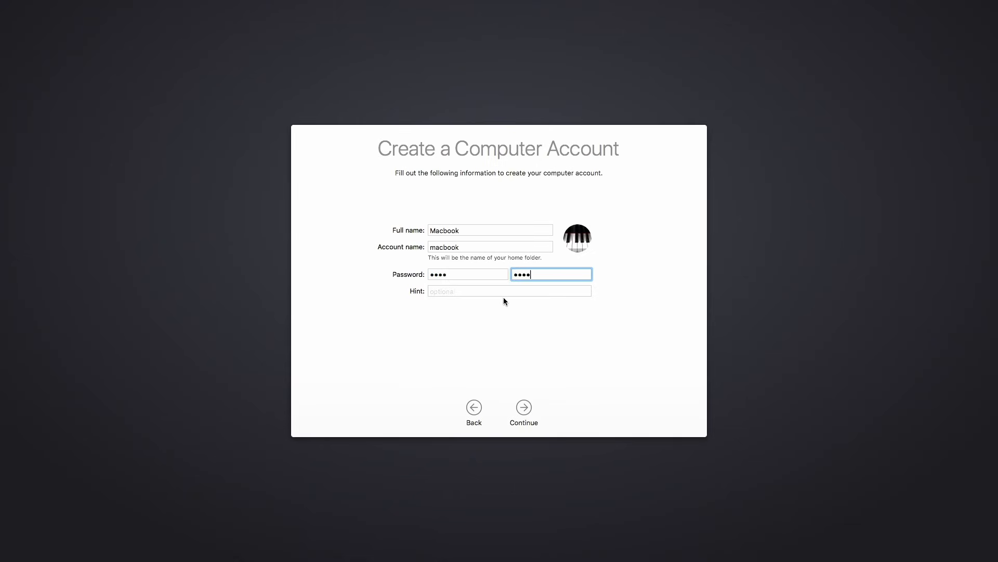
mouse_move(524, 407)
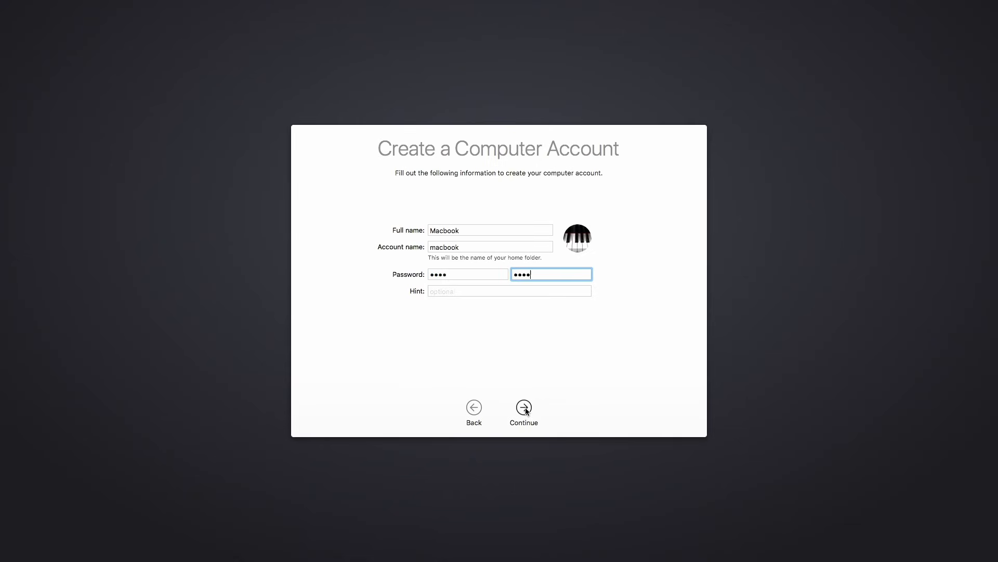
click(524, 408)
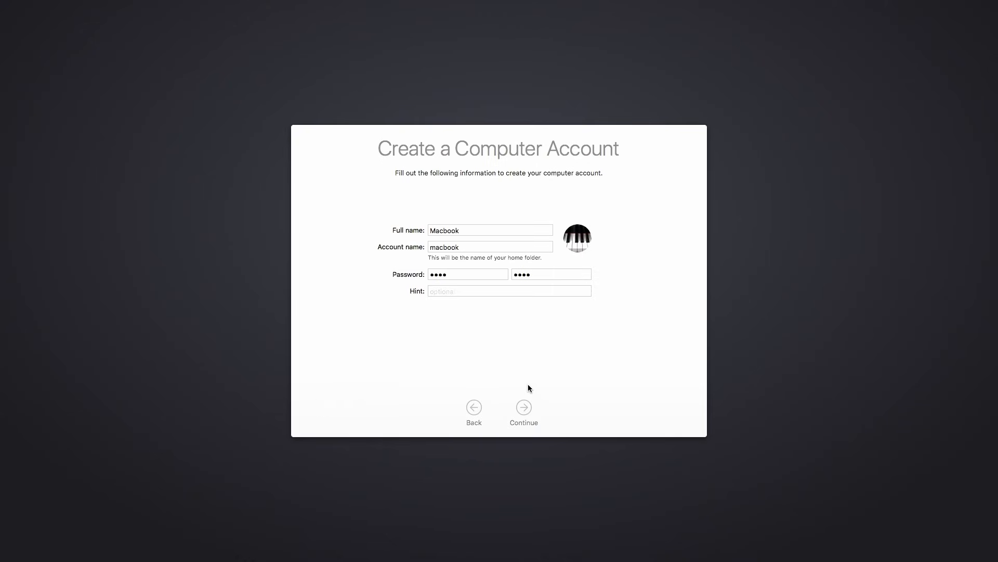
Accept the Express Set Up defaults for Siri, location and analytics to reach the desktop.
click(524, 408)
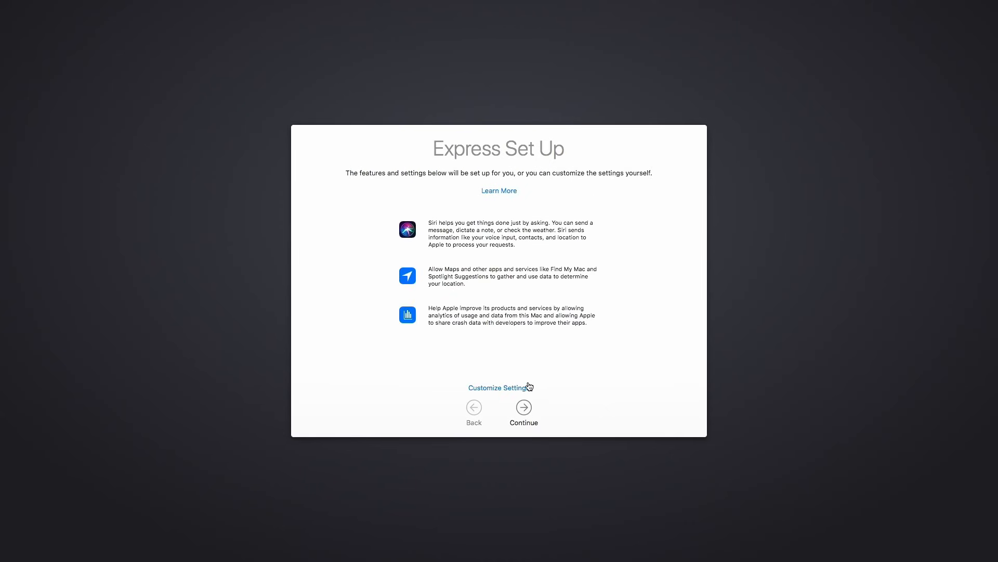
mouse_move(468, 230)
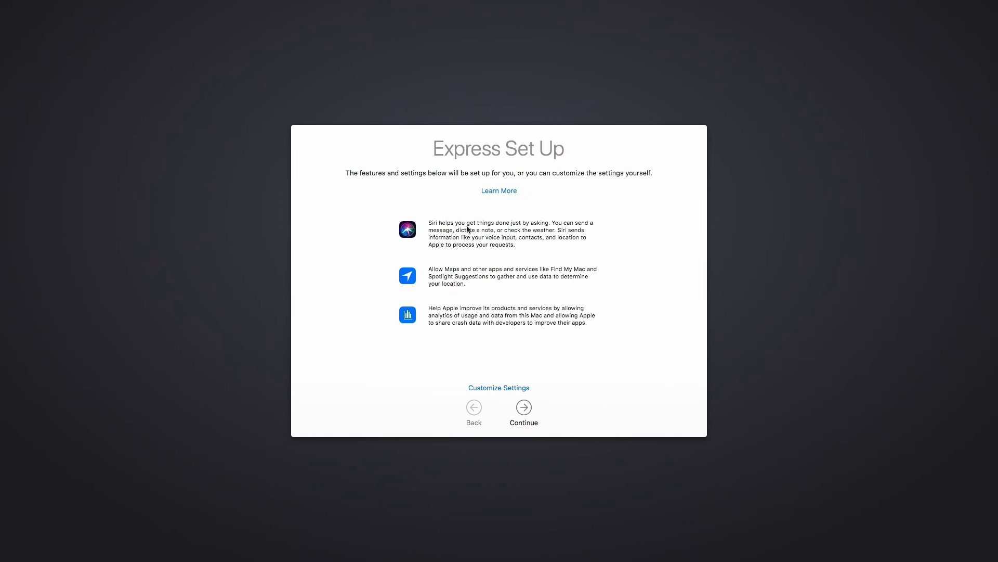
mouse_move(500, 389)
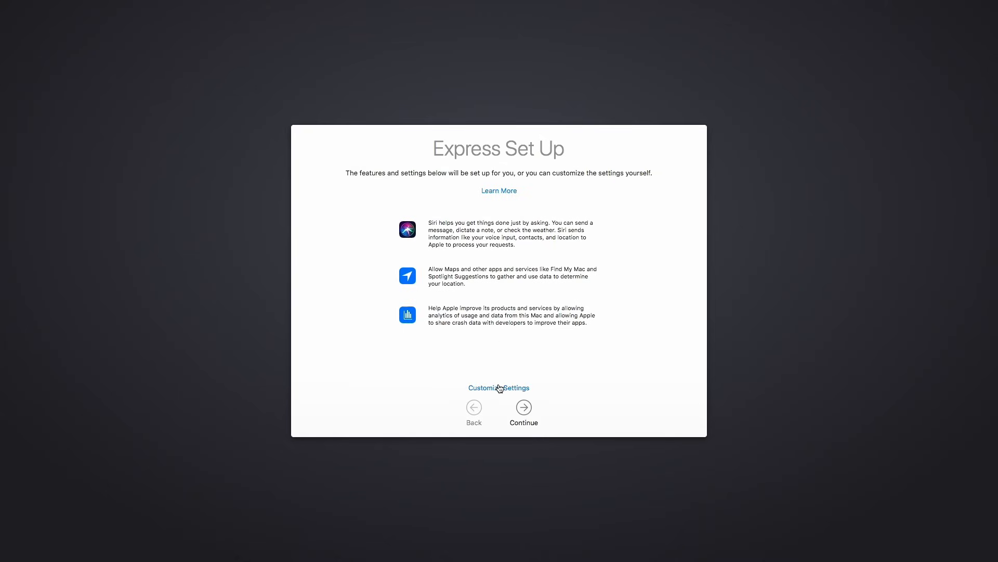
mouse_move(527, 299)
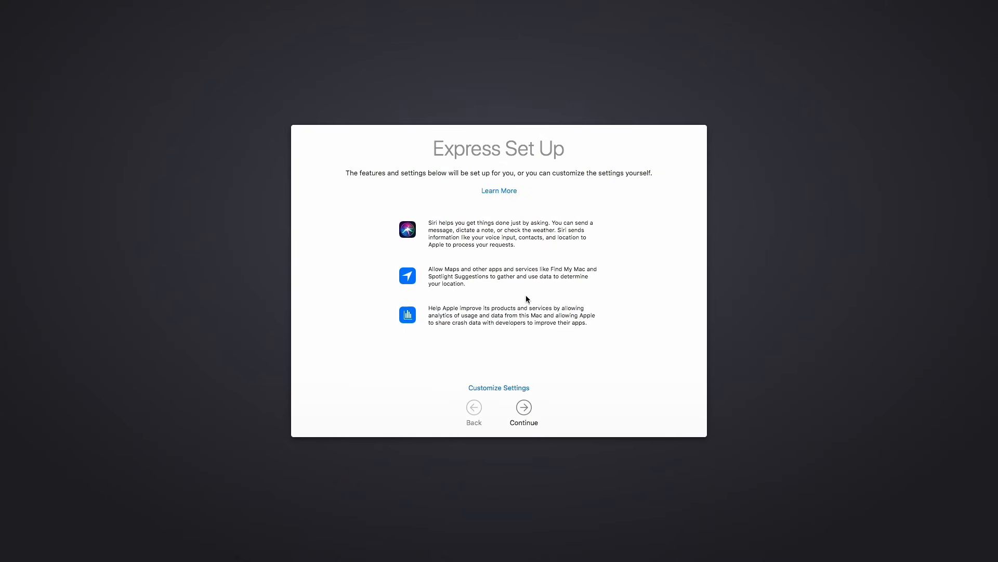
mouse_move(527, 351)
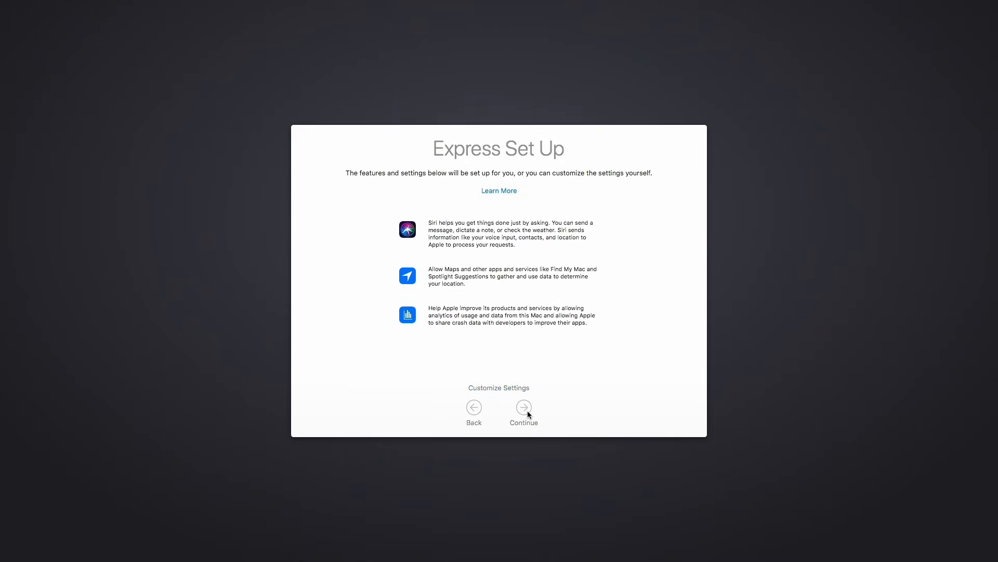
click(524, 407)
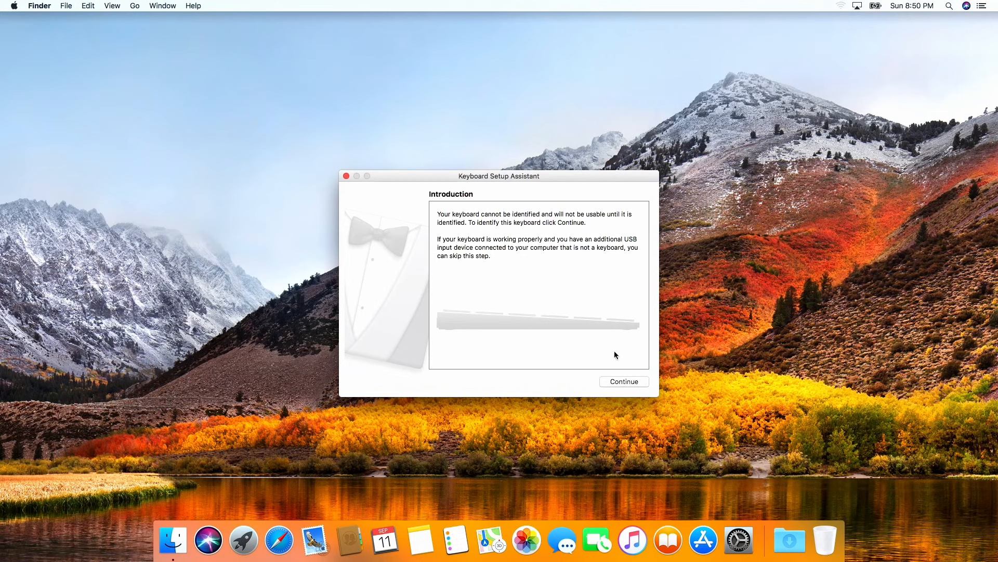
mouse_move(475, 329)
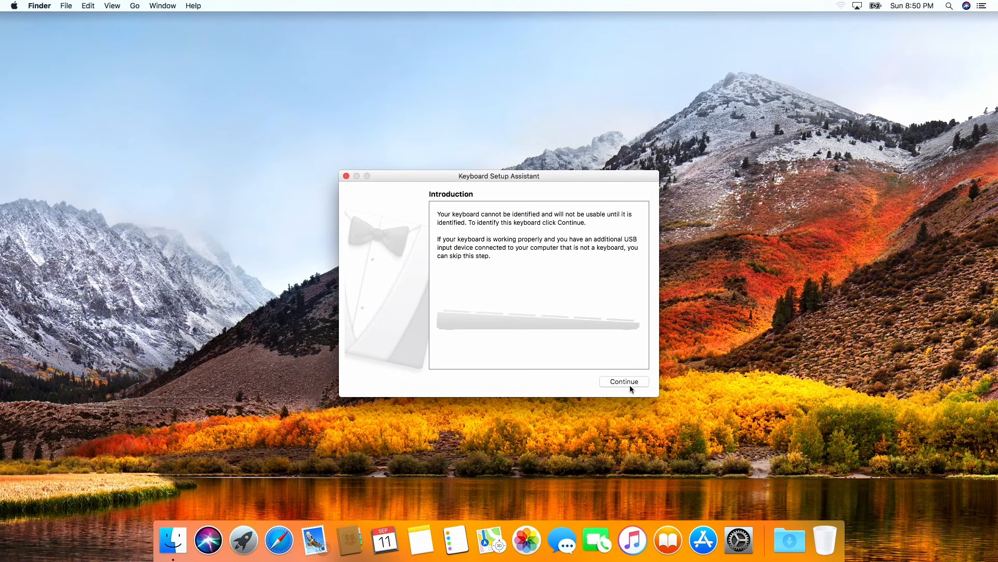
Identify the unrecognised keyboard and dismiss Keyboard Setup Assistant with Done.
click(624, 381)
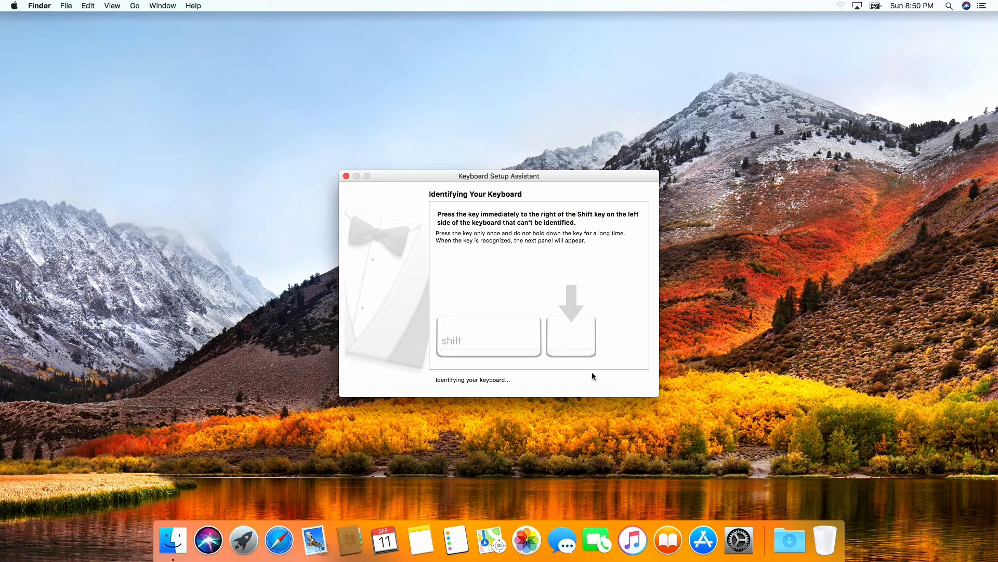
mouse_move(603, 377)
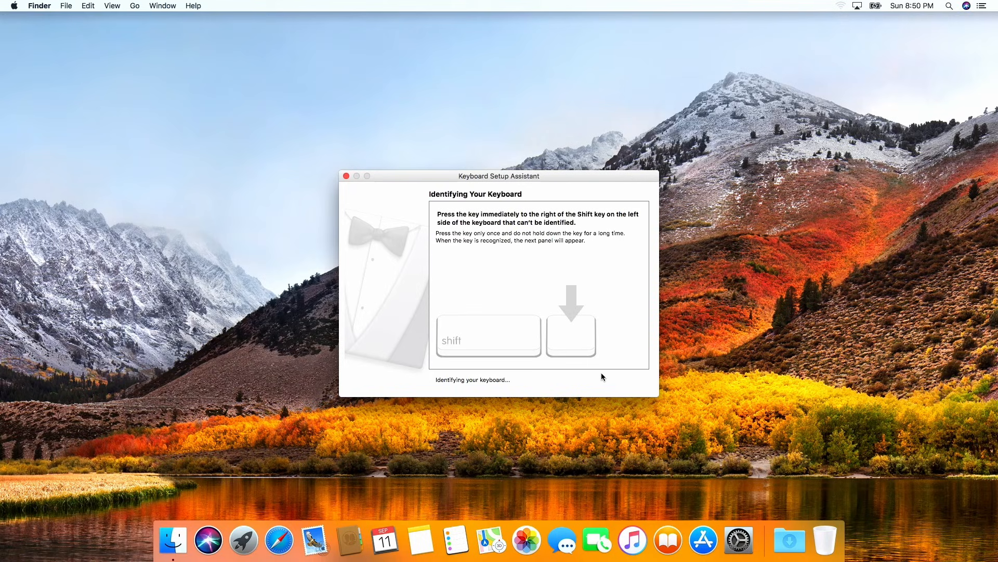
mouse_move(602, 372)
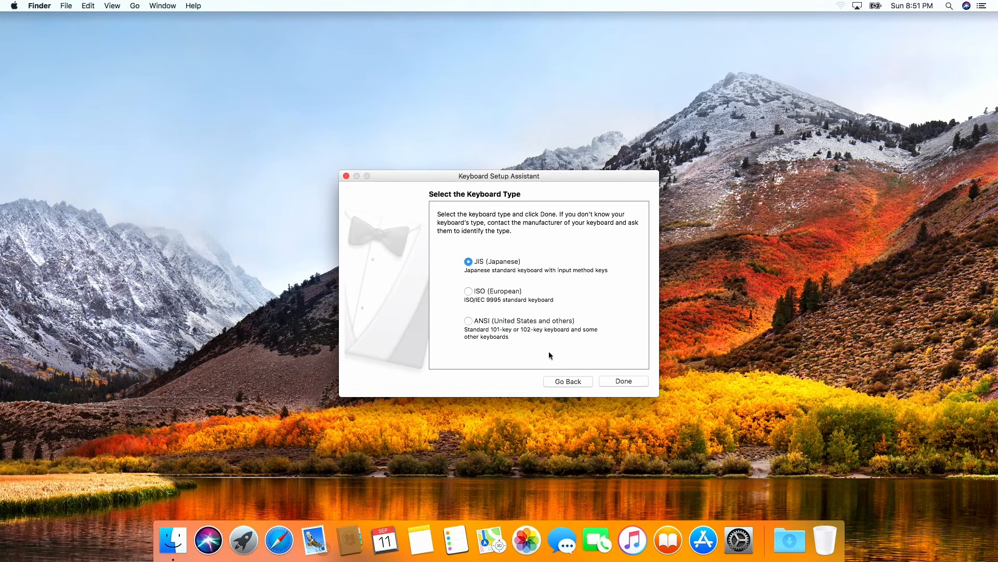
click(624, 381)
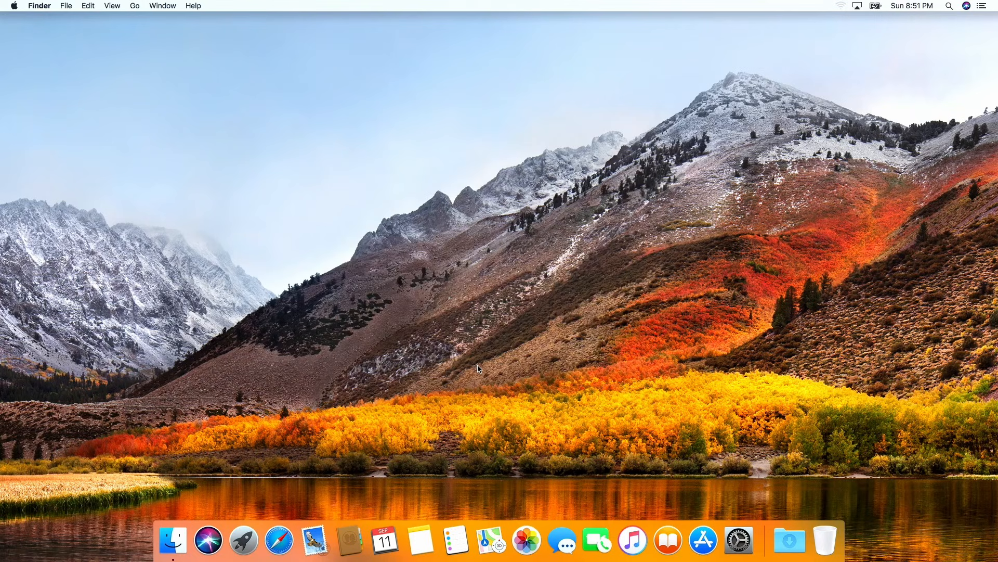
mouse_move(72, 54)
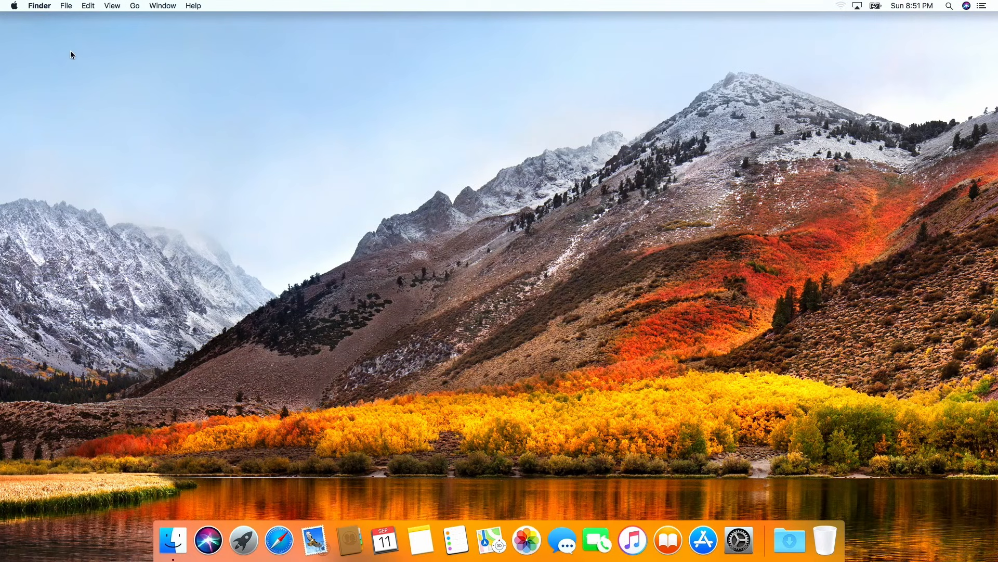
click(15, 5)
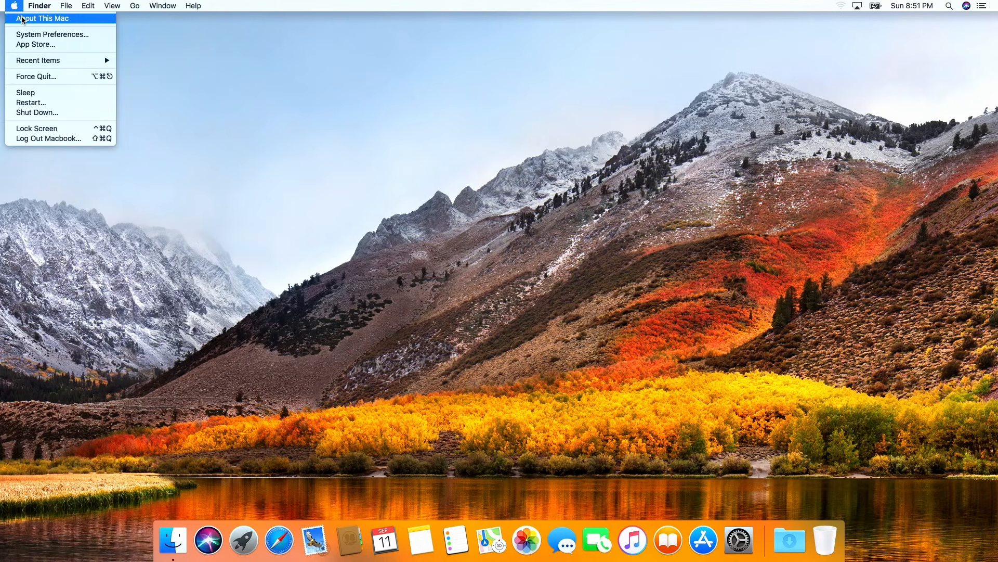
click(39, 18)
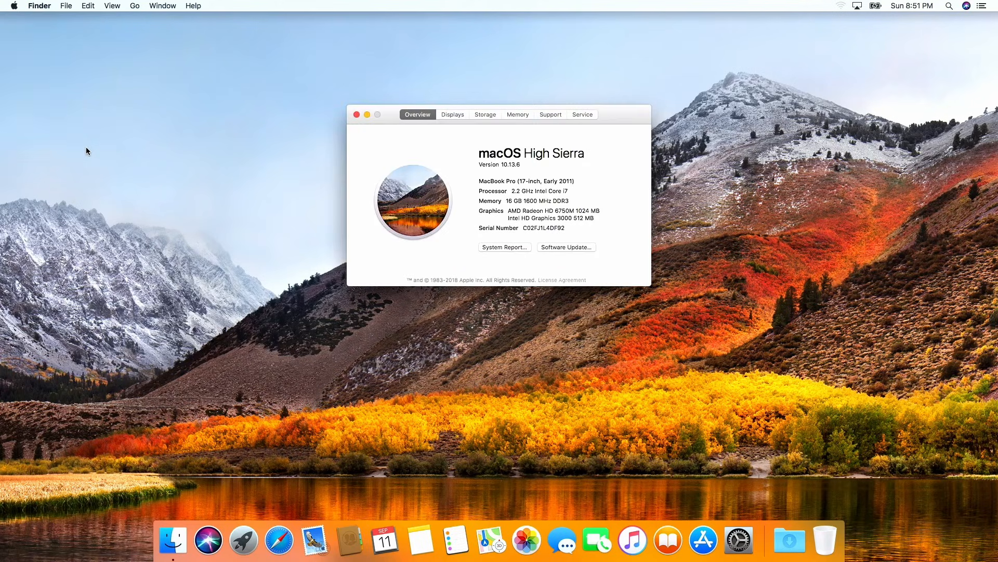
mouse_move(389, 177)
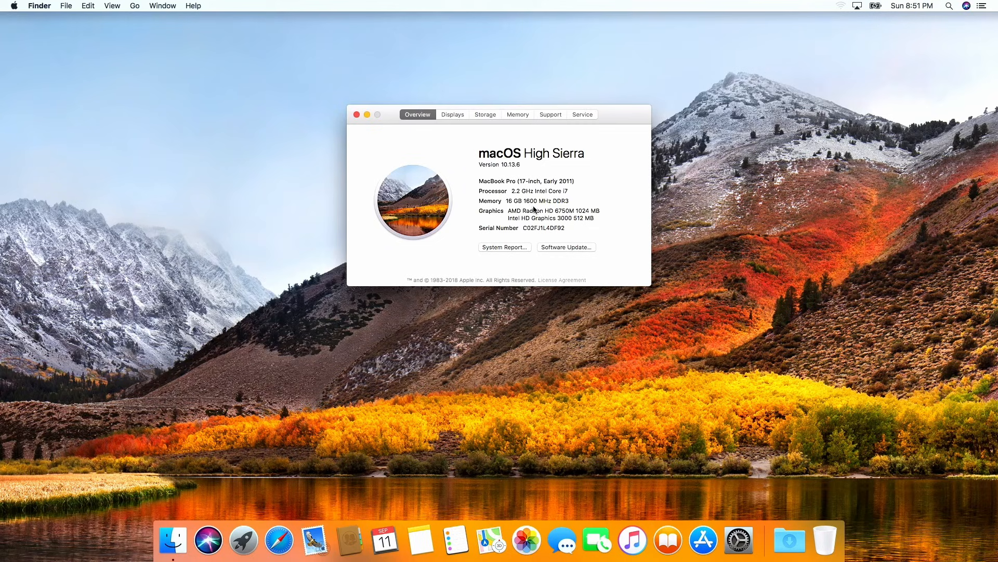
mouse_move(461, 159)
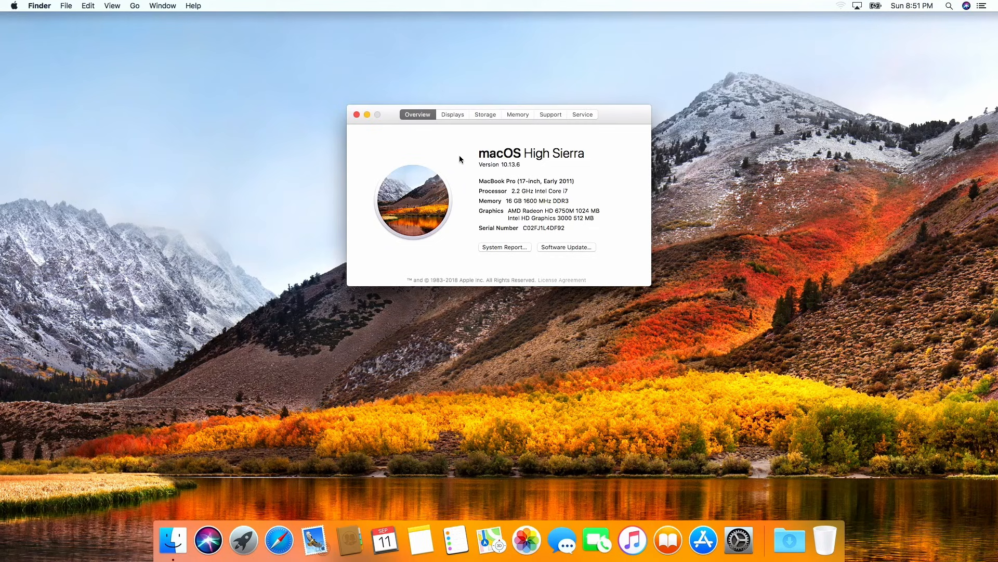
click(485, 115)
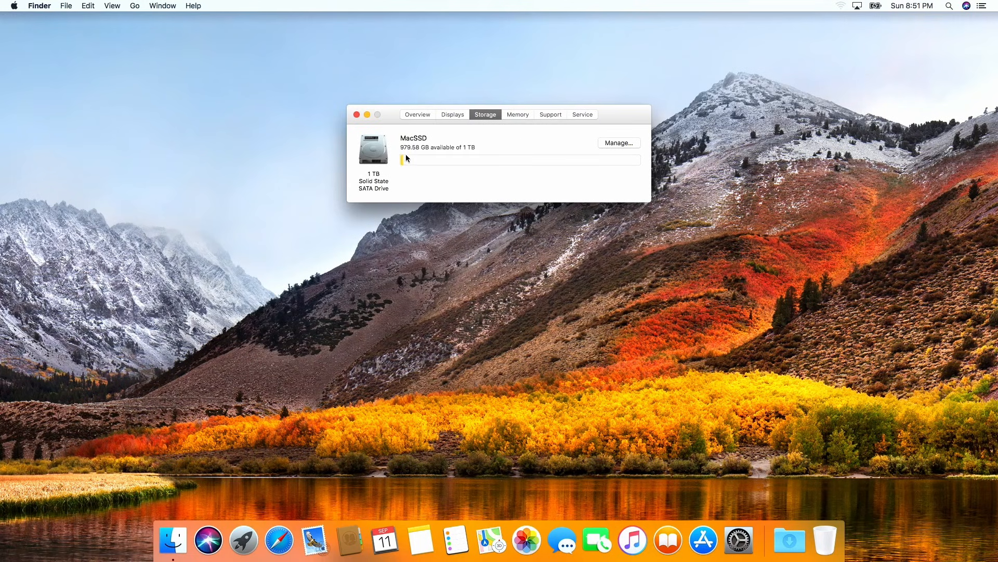
mouse_move(541, 172)
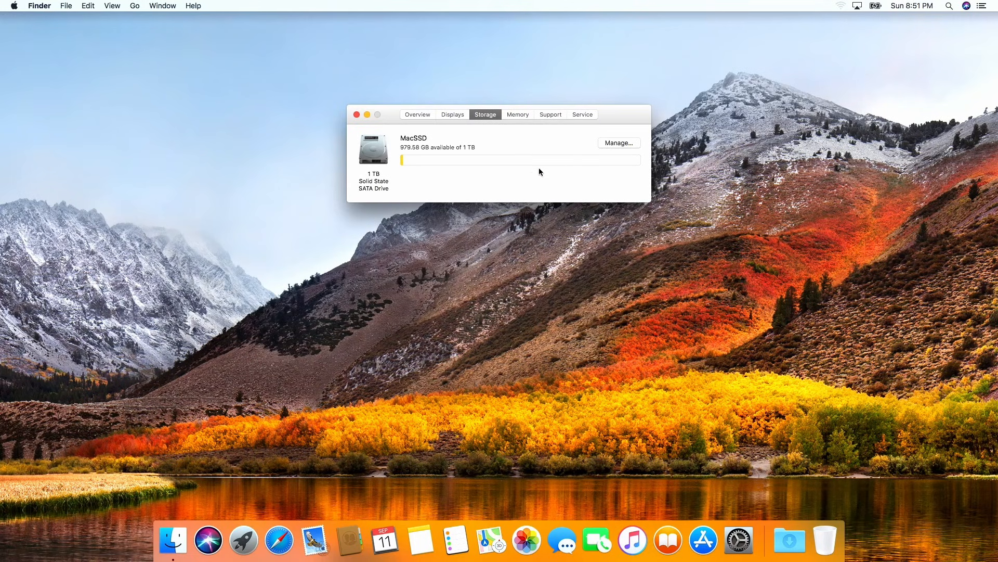
mouse_move(519, 192)
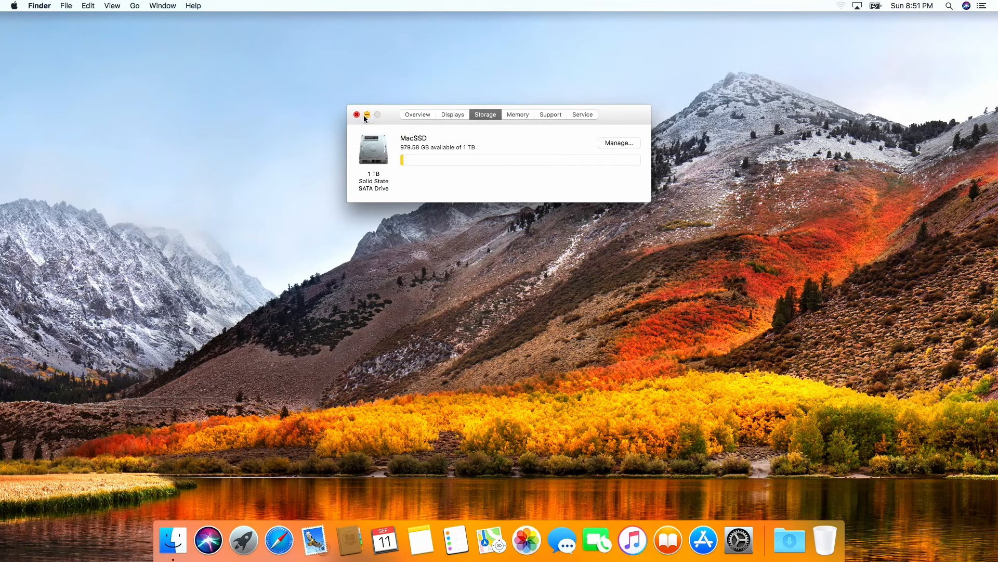
click(357, 114)
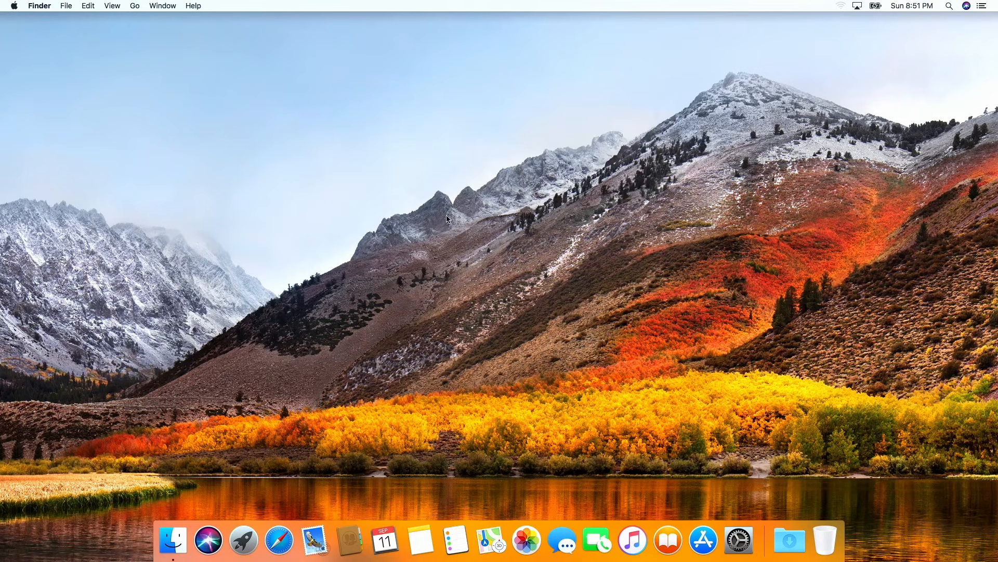
mouse_move(484, 285)
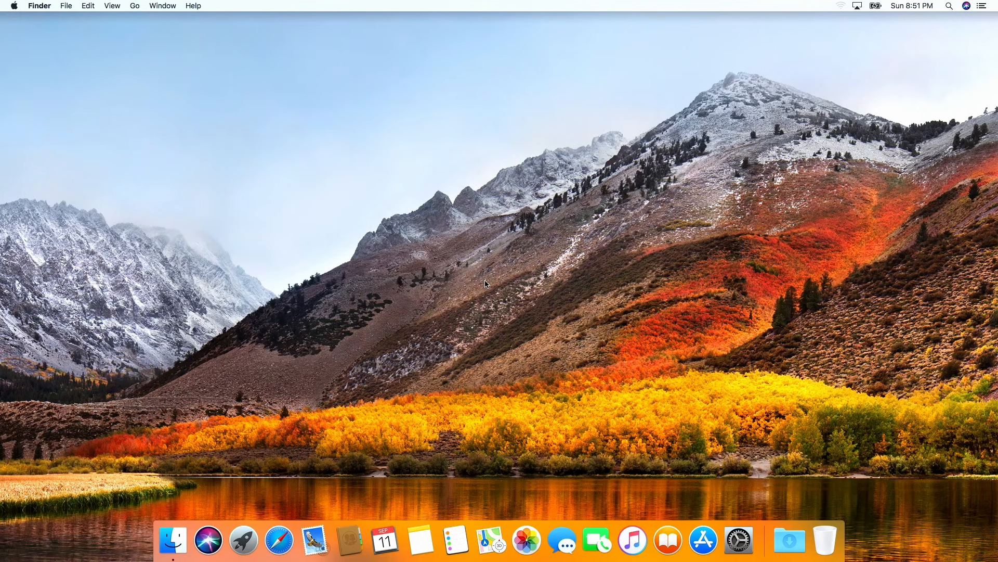
mouse_move(487, 283)
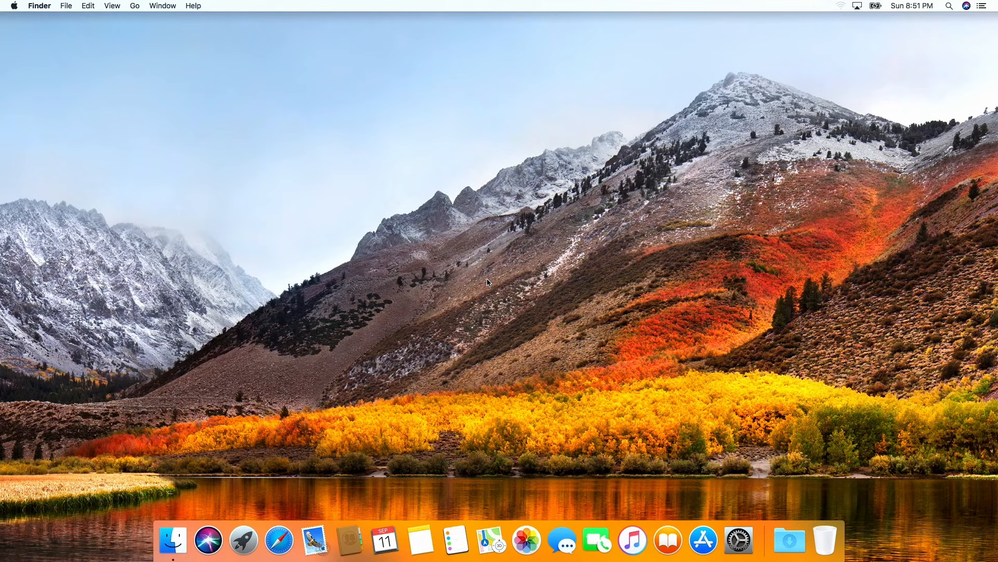
mouse_move(491, 280)
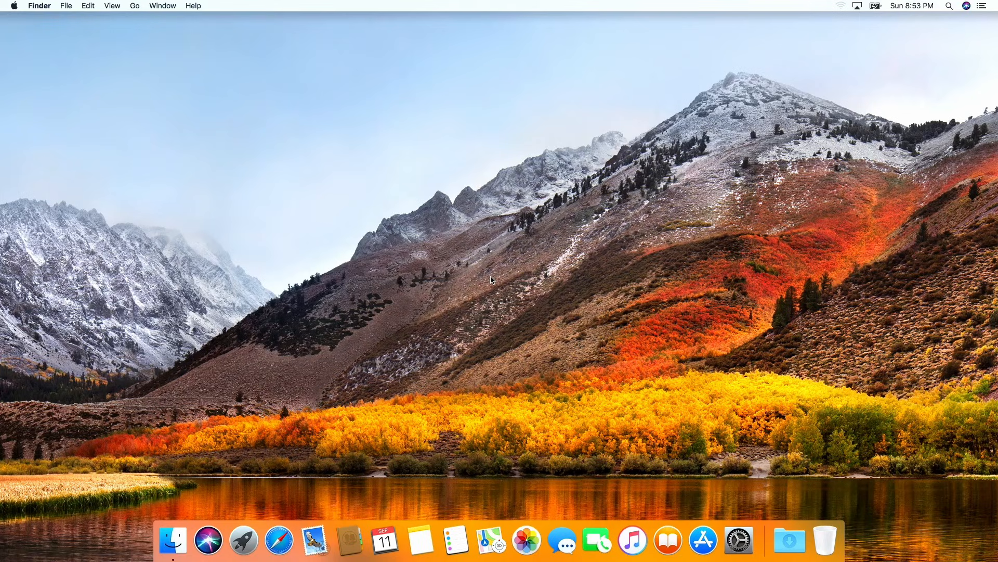
mouse_move(497, 275)
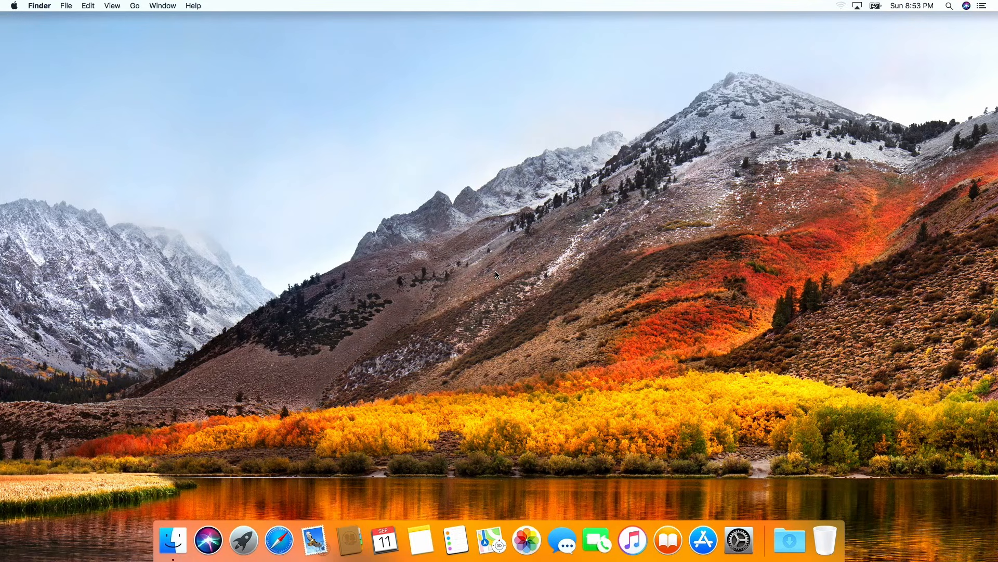
mouse_move(509, 257)
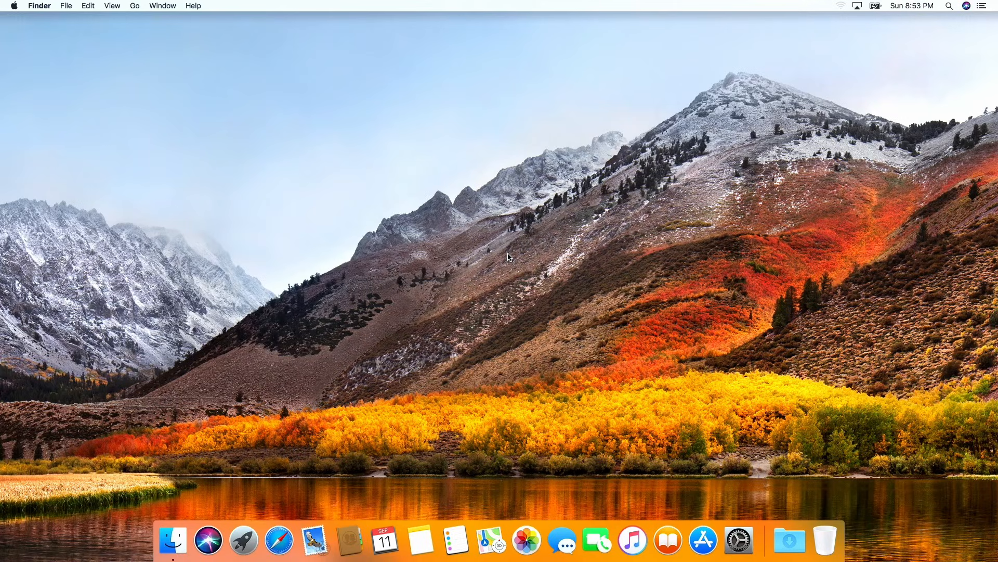
mouse_move(511, 250)
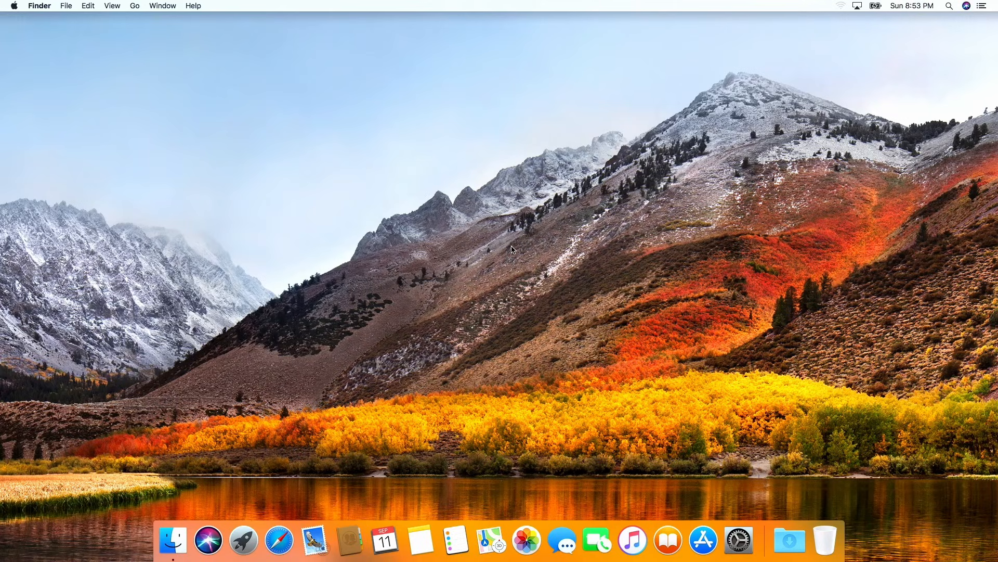
mouse_move(588, 3)
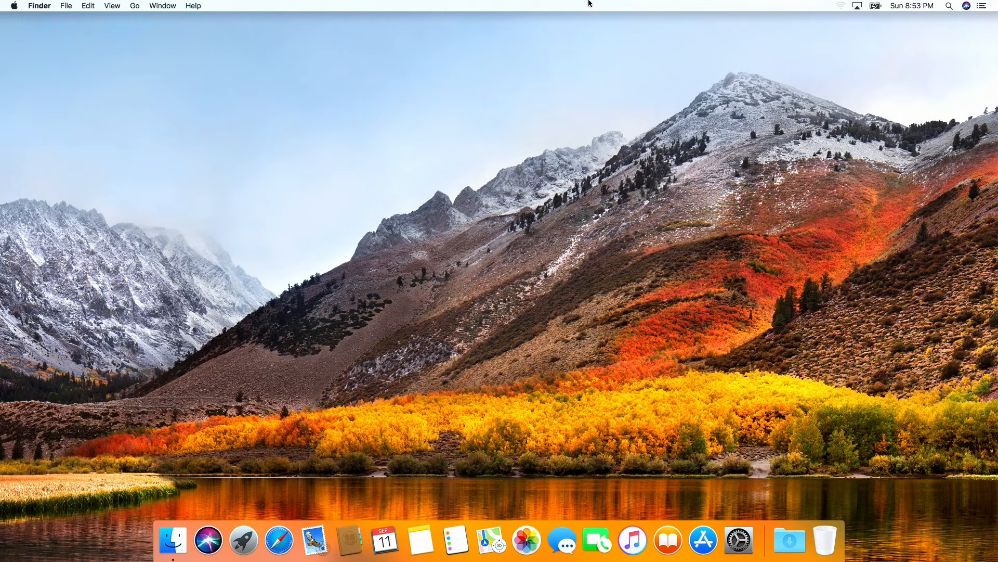
mouse_move(805, 5)
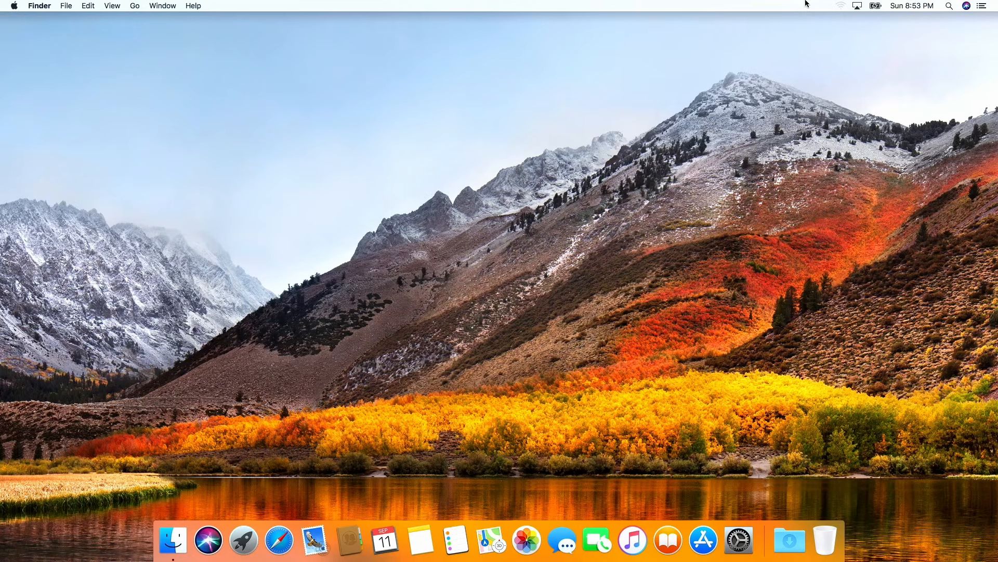
mouse_move(756, 4)
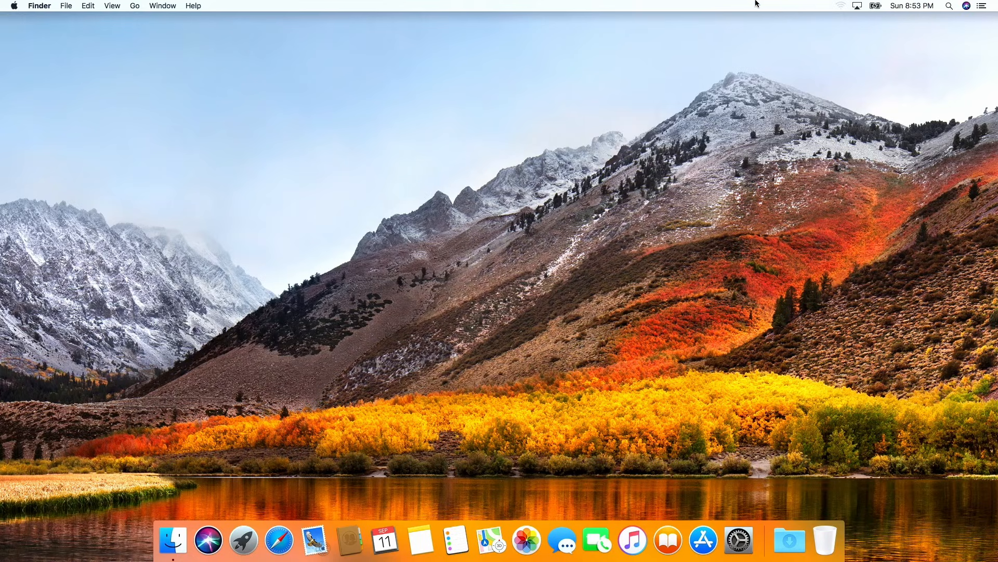
mouse_move(736, 36)
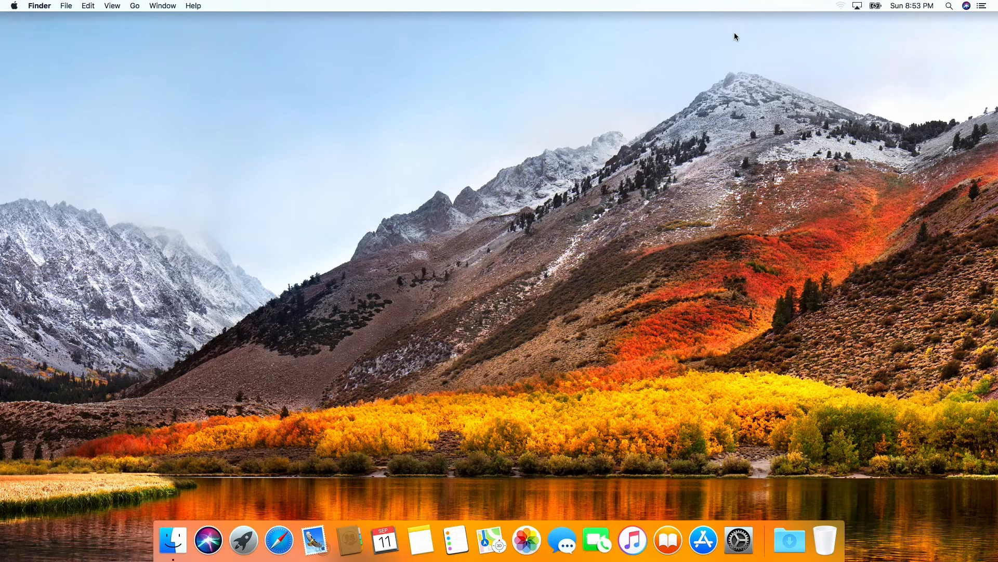
mouse_move(706, 134)
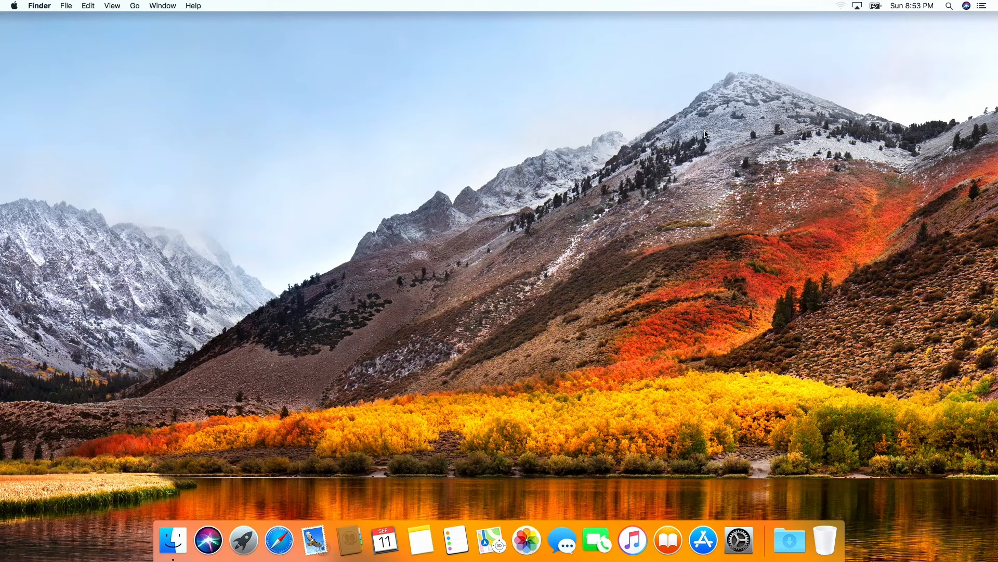
mouse_move(714, 168)
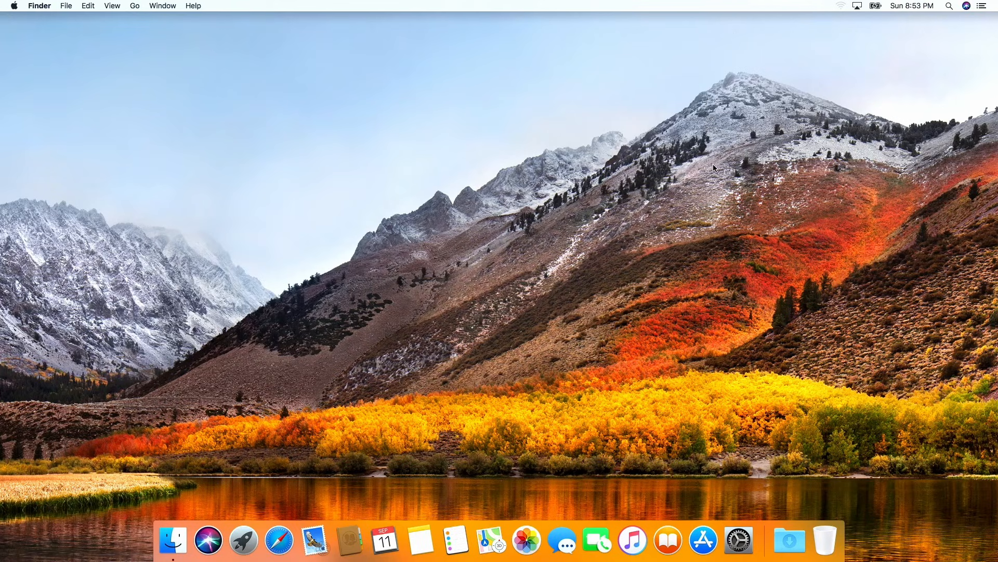
mouse_move(707, 189)
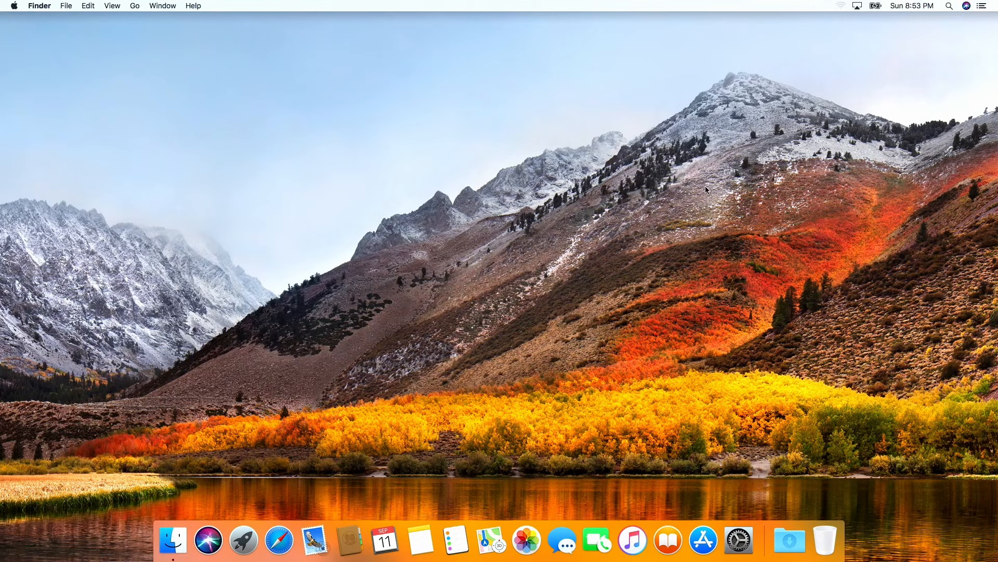
mouse_move(681, 344)
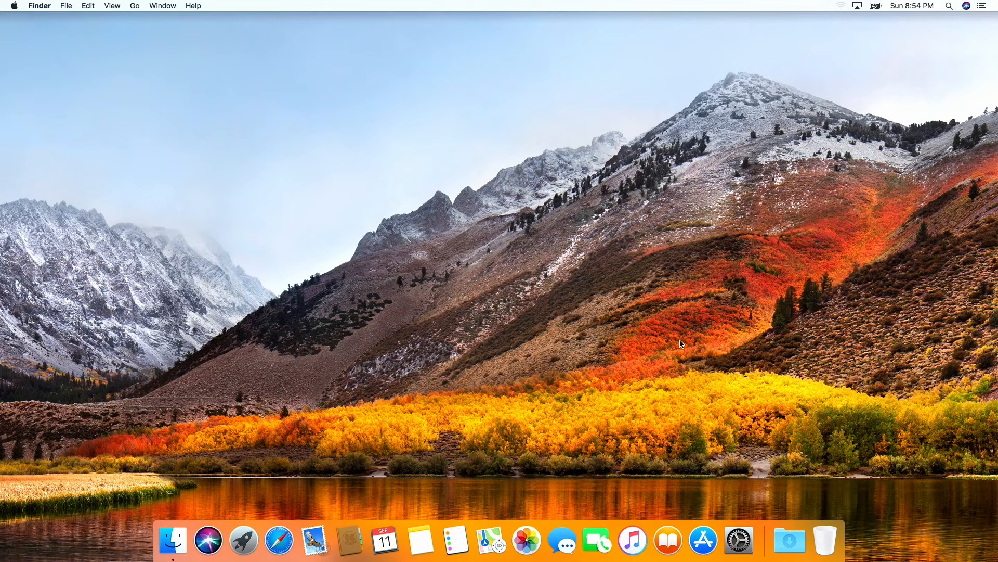